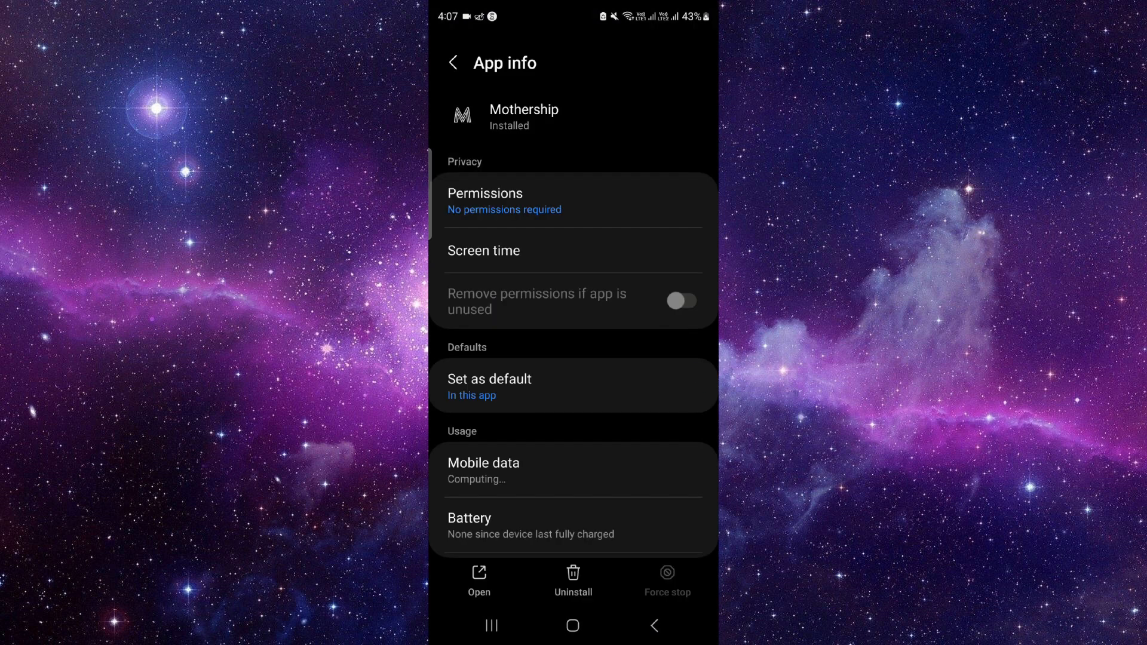
Clear all of Mothership's stored data from its Storage page and confirm the deletion
{"action": "left_click", "coordinate": [679, 302]}
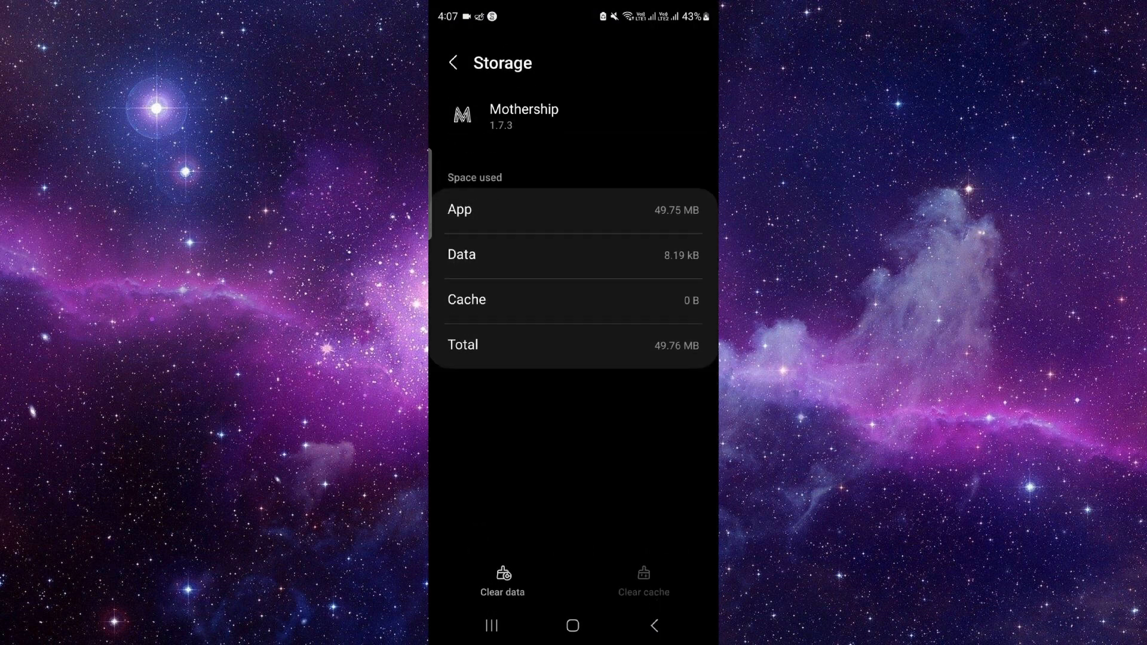
{"action": "left_click", "coordinate": [502, 578]}
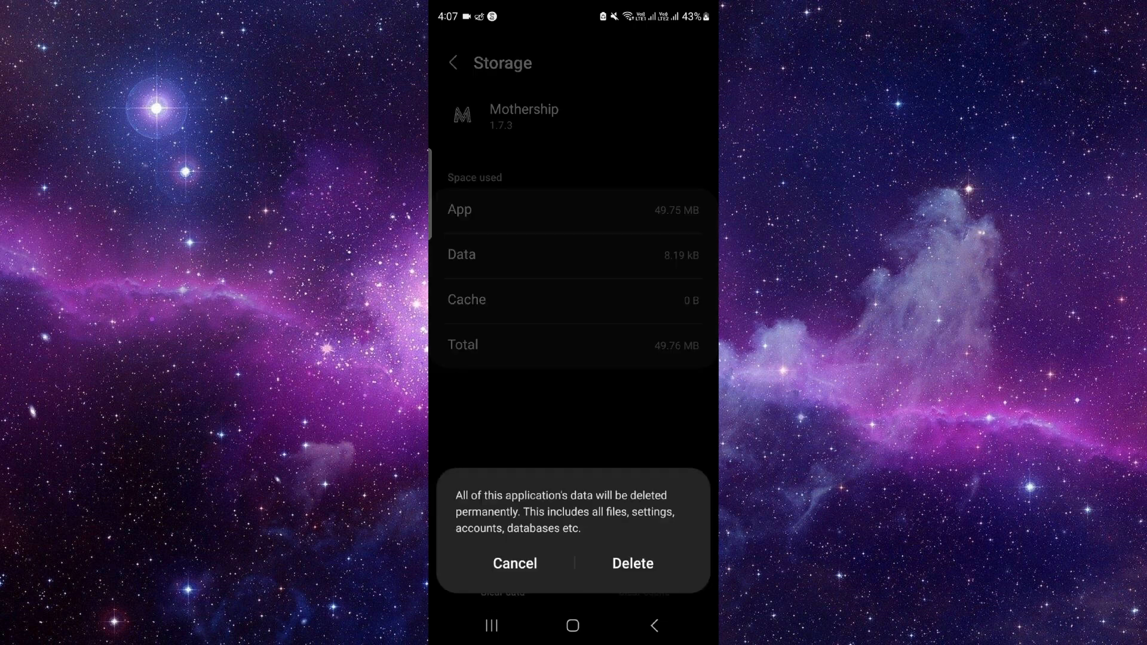
{"action": "left_click", "coordinate": [514, 563]}
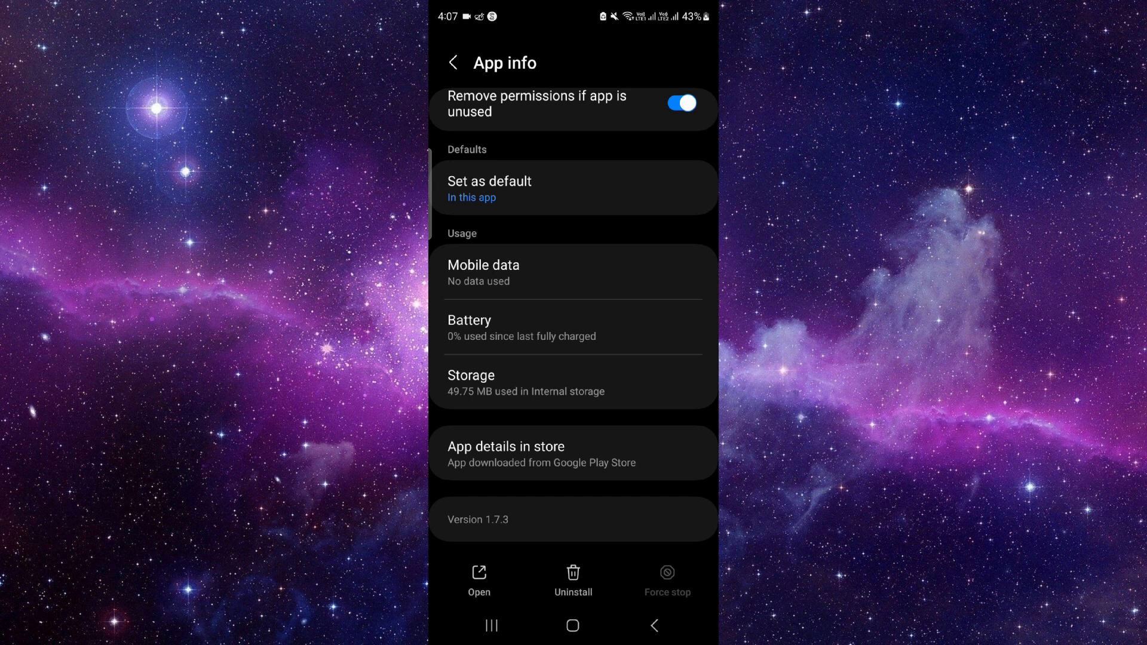
Uninstall Mothership Companion from its Google Play page, confirming the removal
{"action": "left_click", "coordinate": [505, 445]}
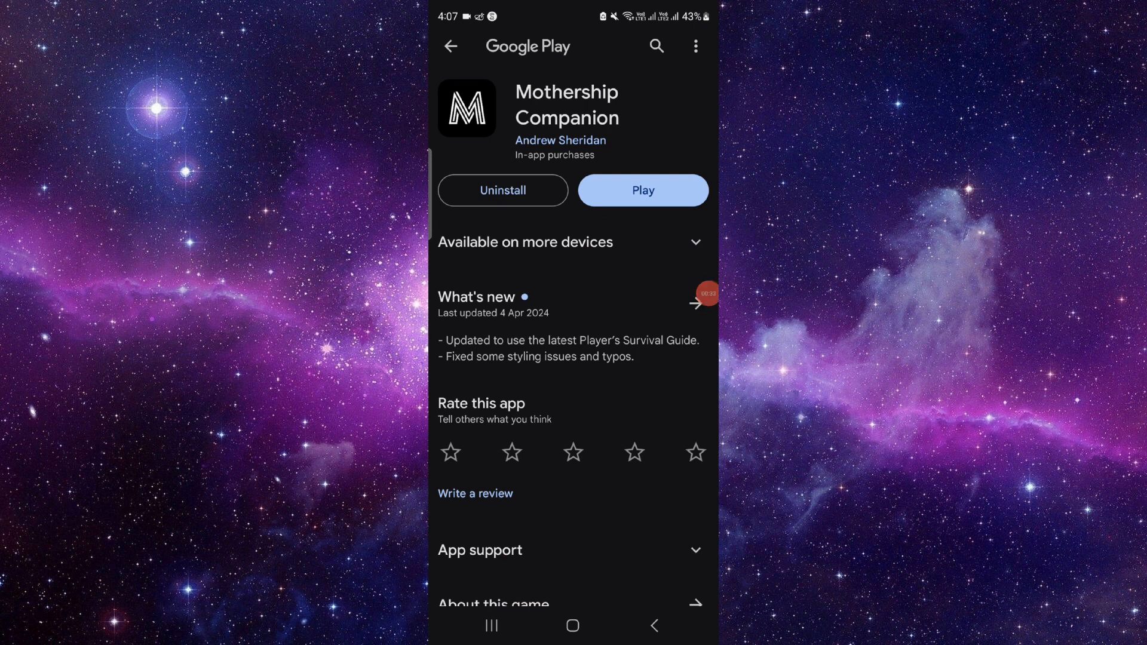
{"action": "left_click", "coordinate": [503, 190]}
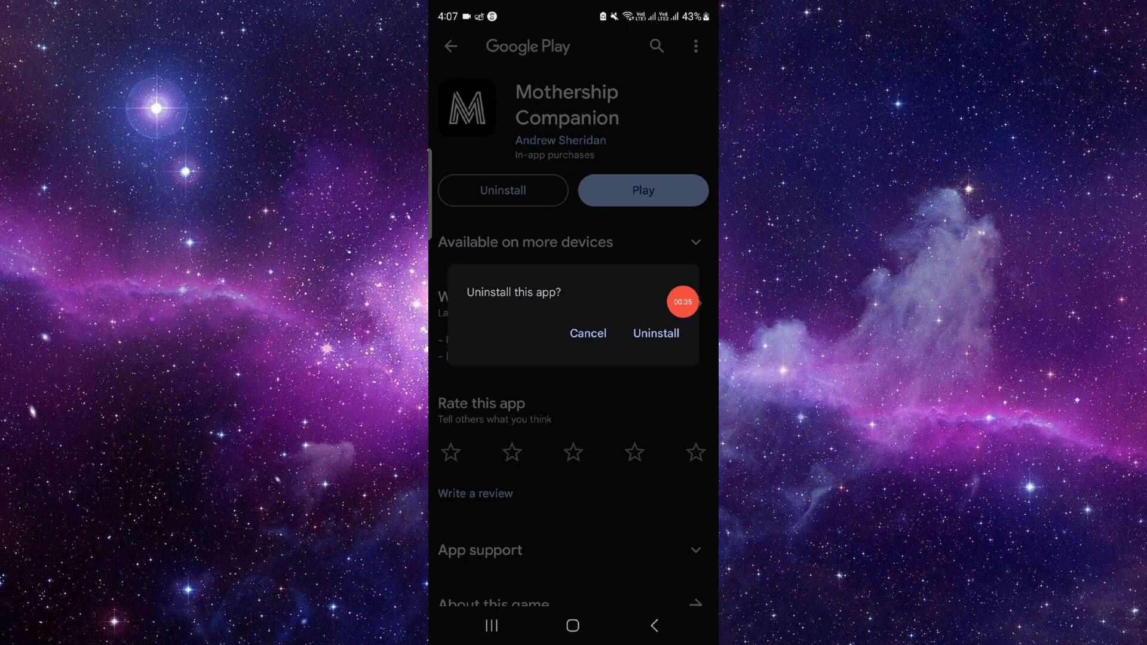
{"action": "left_click", "coordinate": [656, 333]}
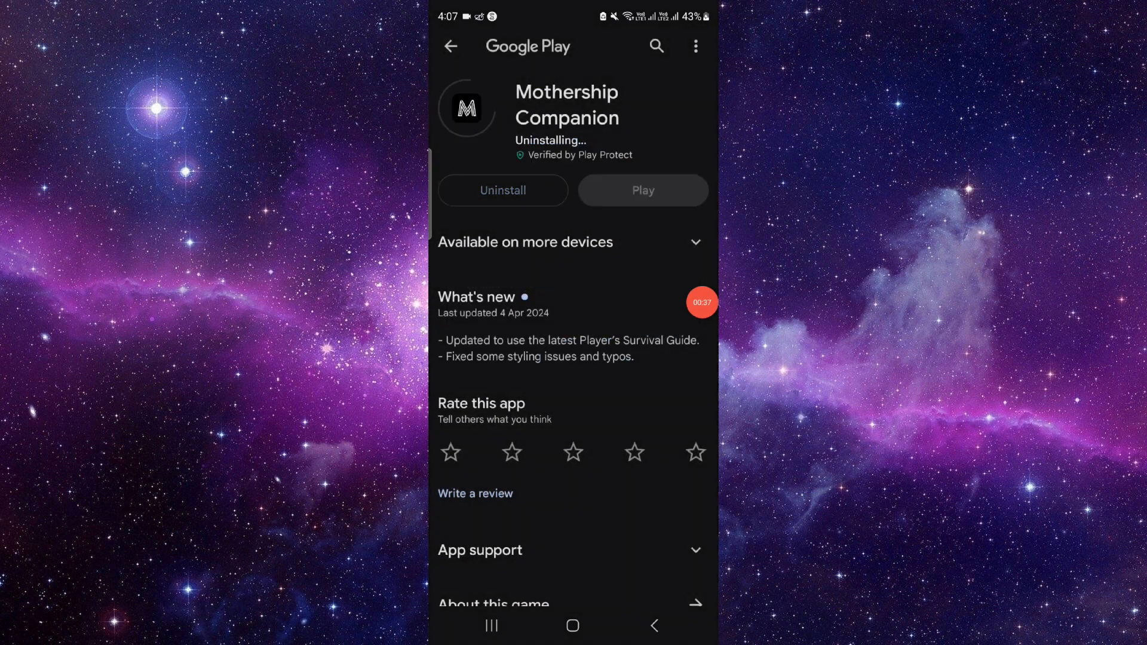